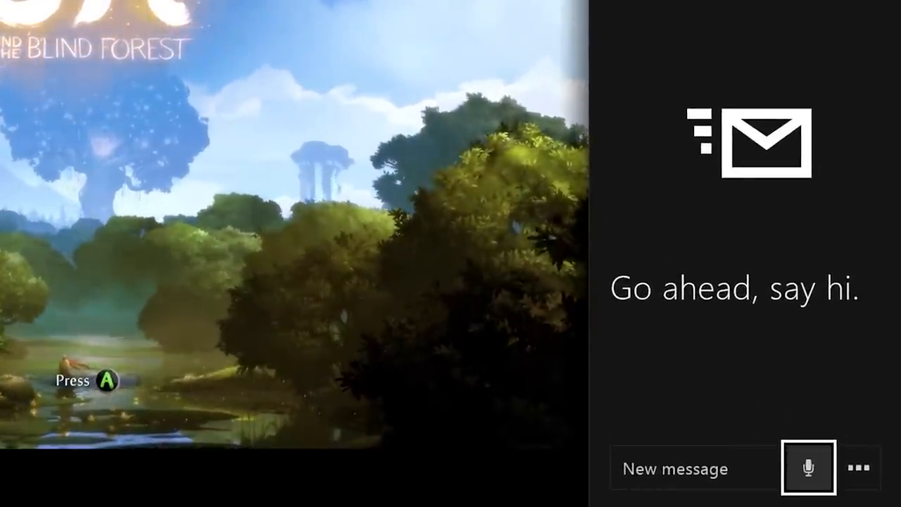
Record a short voice message in a new message and send it to a friend
click(809, 468)
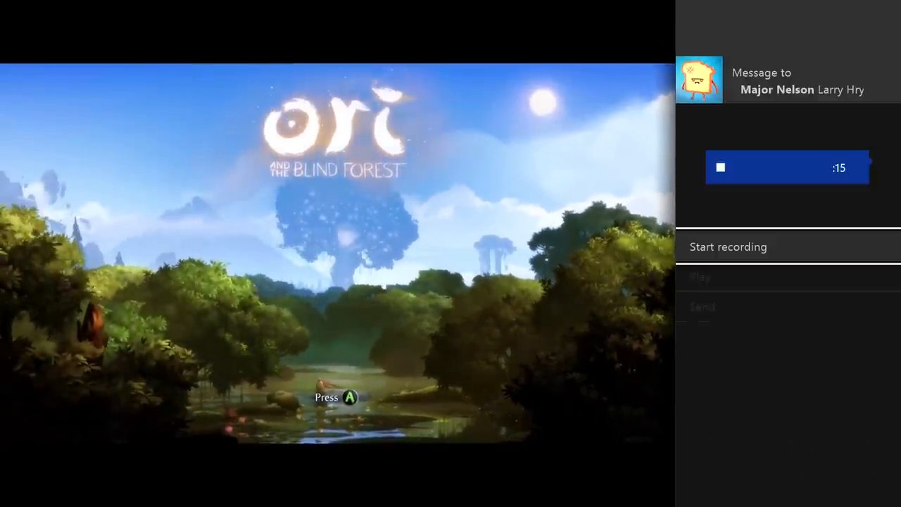
click(727, 246)
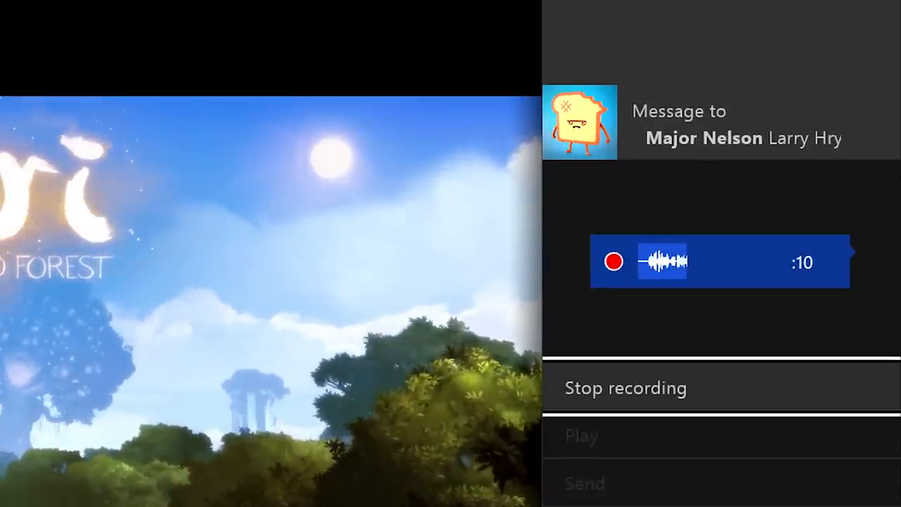
click(625, 387)
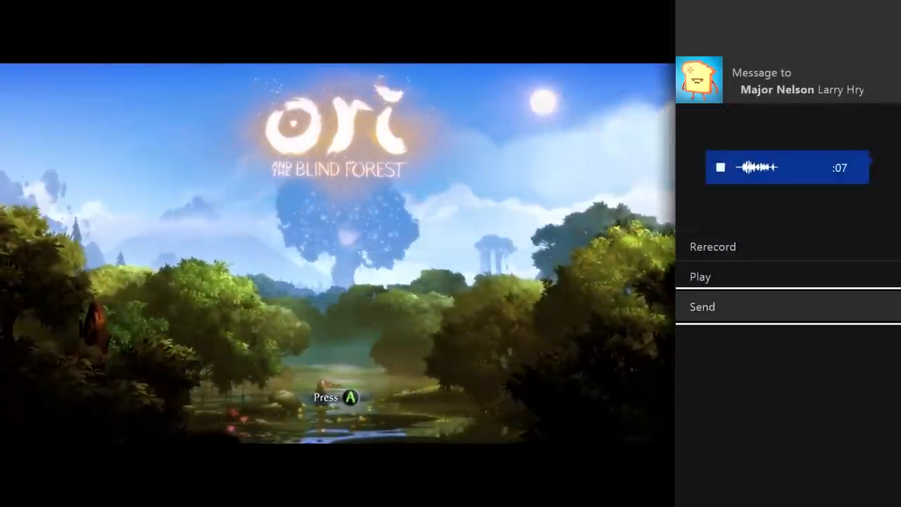
click(701, 306)
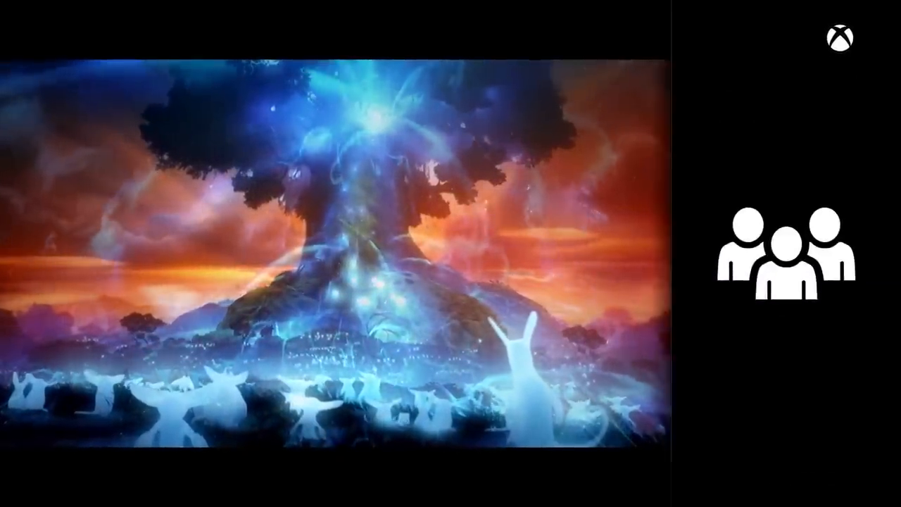
Start a new party from the Party options
click(782, 257)
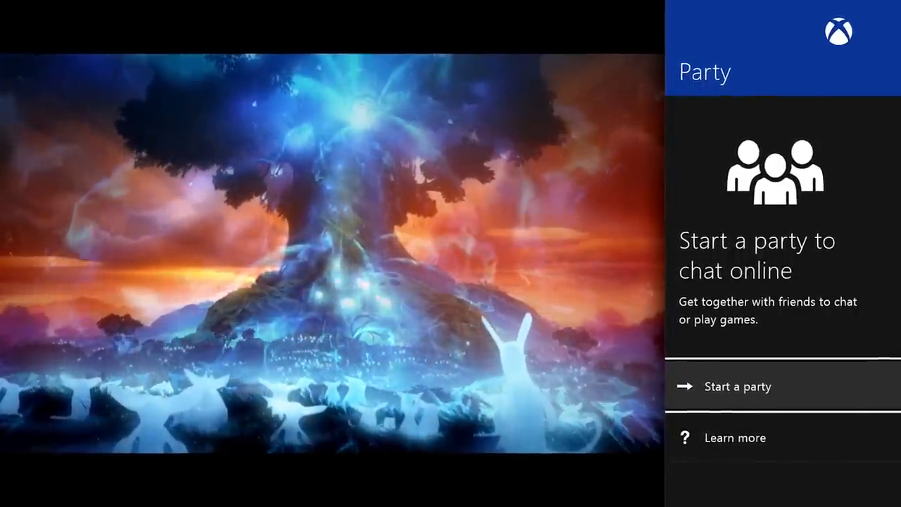
click(737, 386)
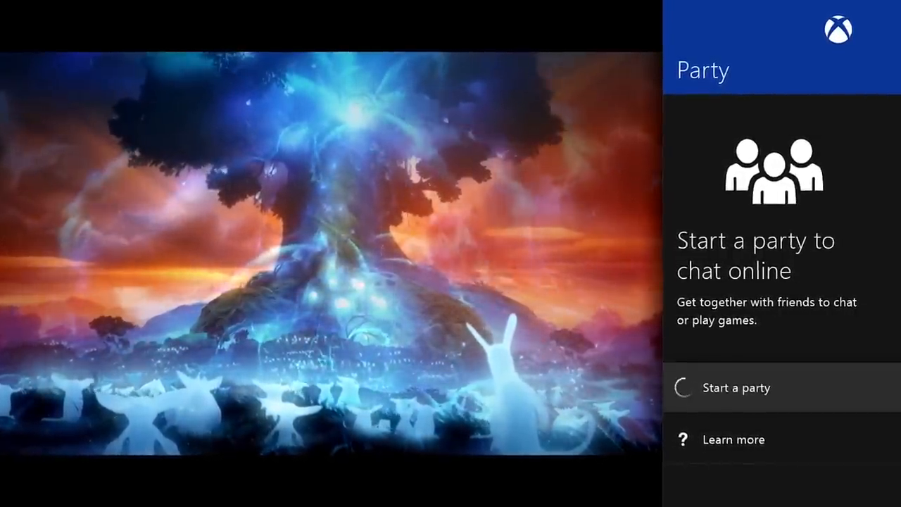
click(734, 387)
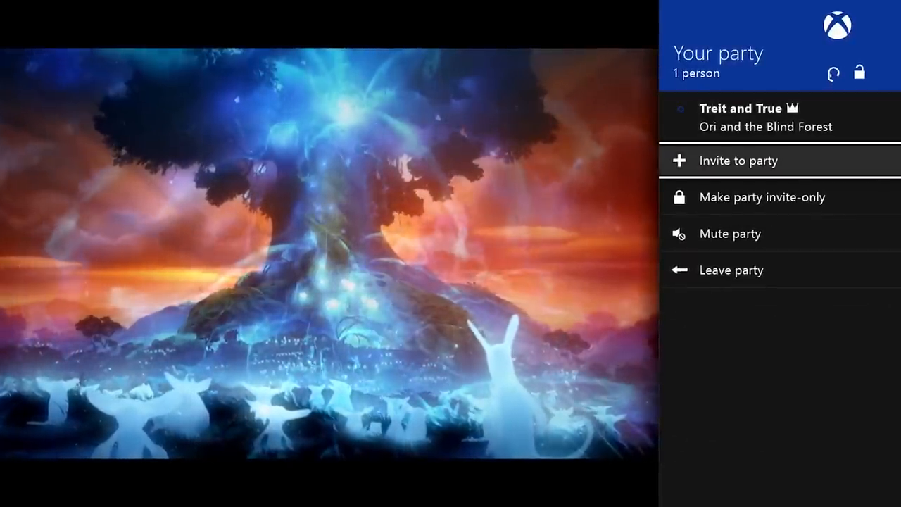
Invite six selected friends to the party
click(737, 161)
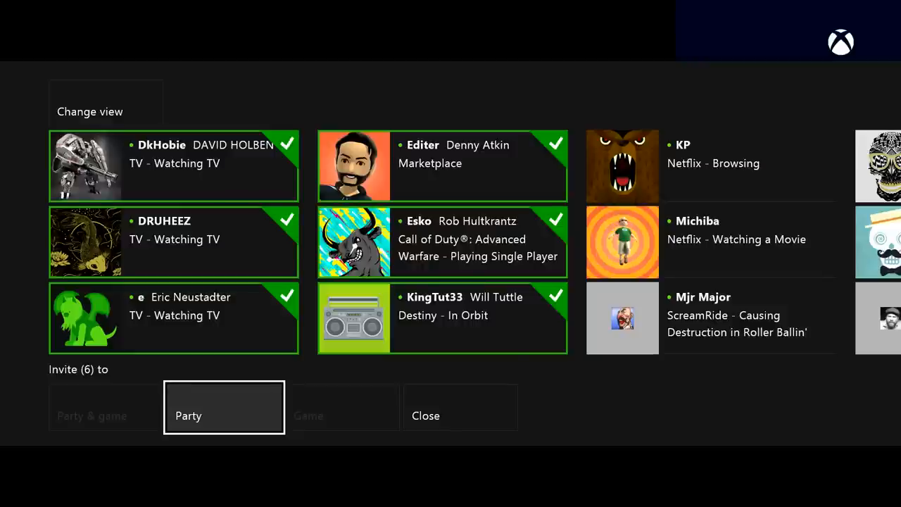
click(224, 407)
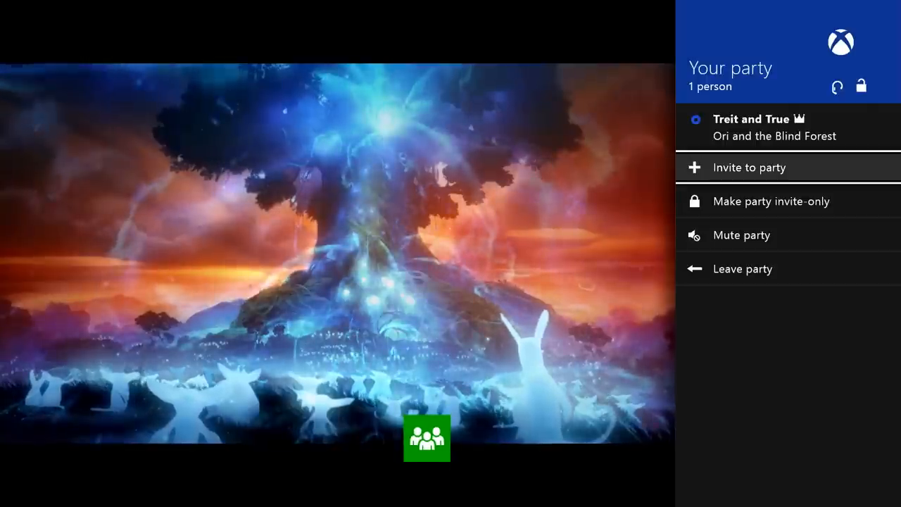
click(748, 167)
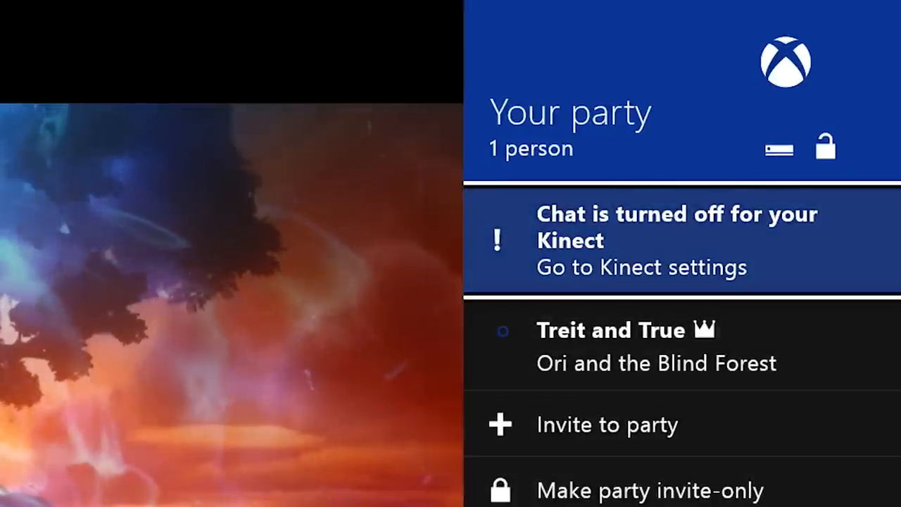
Adjust the Kinect microphone chat option in Kinect settings from the party panel
click(641, 267)
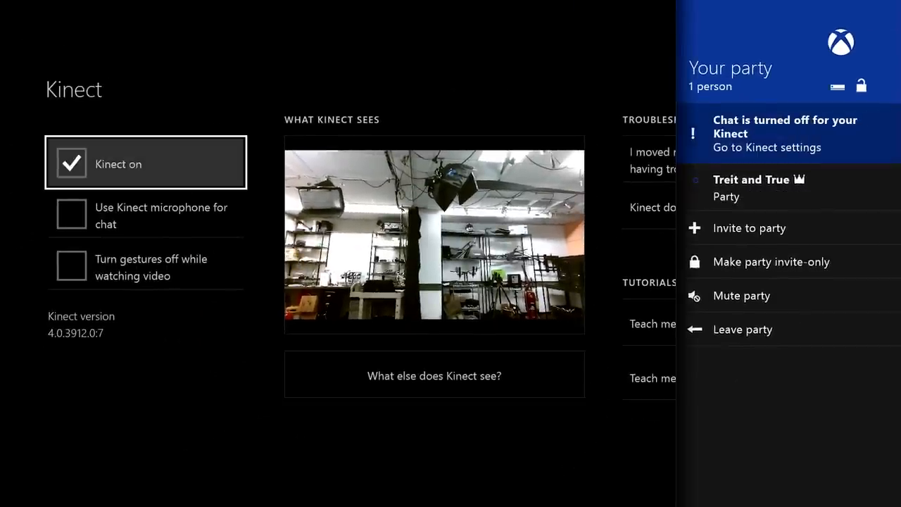
click(71, 215)
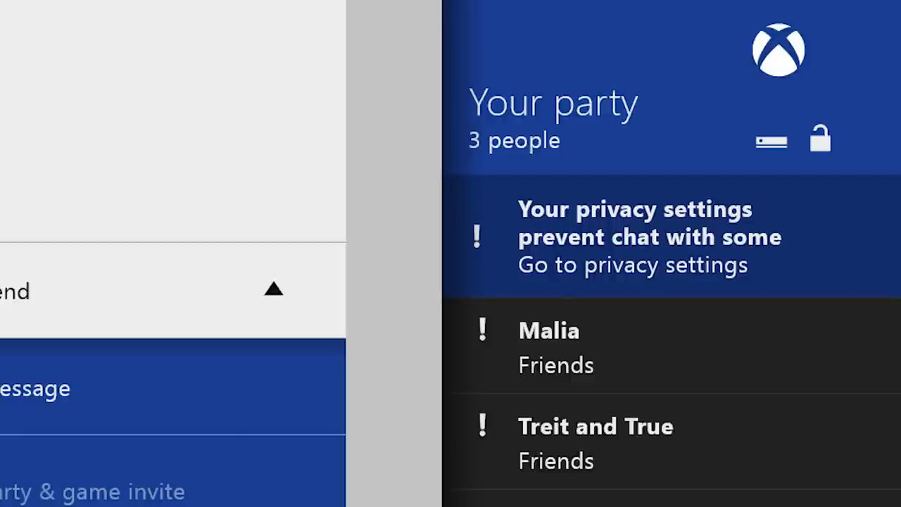
Set 'Communicate with voice and text' privacy to Everybody
click(632, 264)
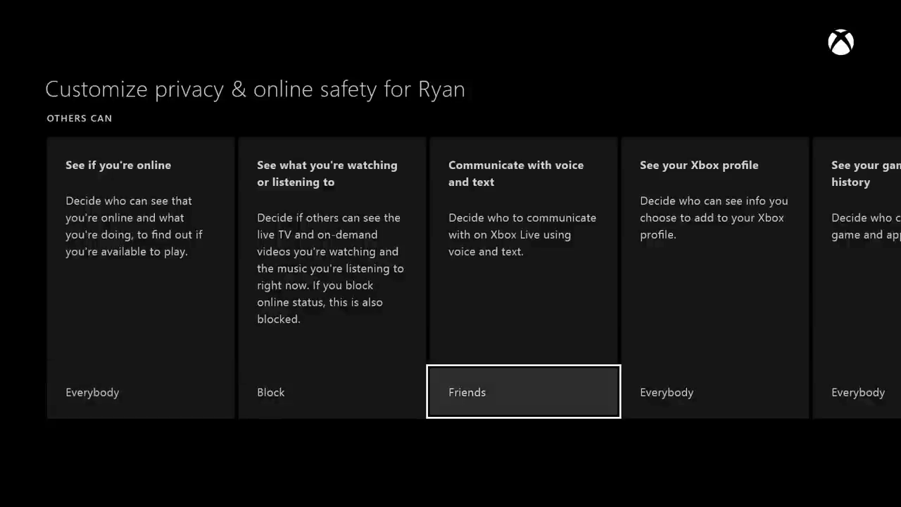
click(523, 391)
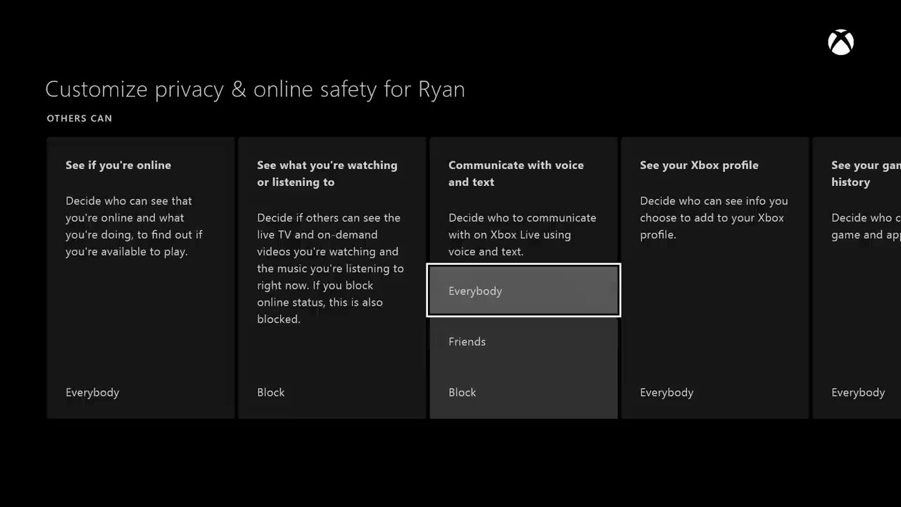
click(523, 290)
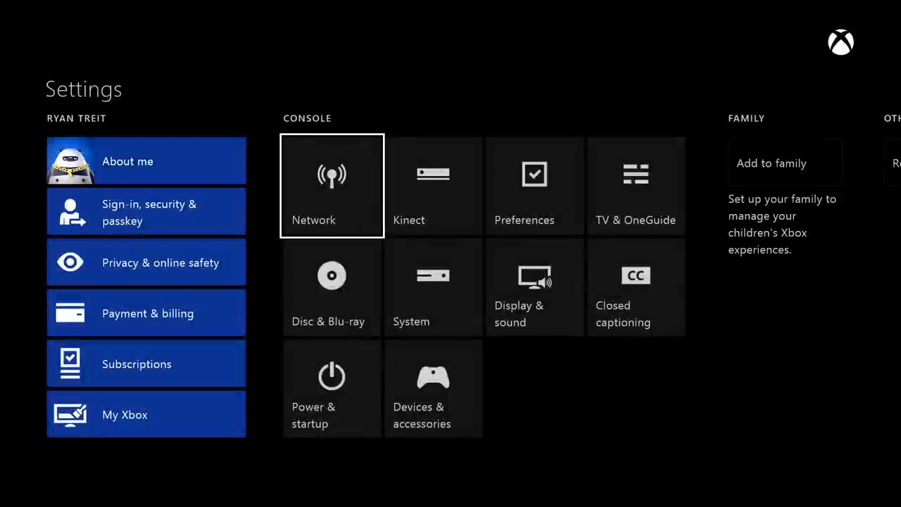
Exit Settings and resume Ori and the Blind Forest
click(332, 185)
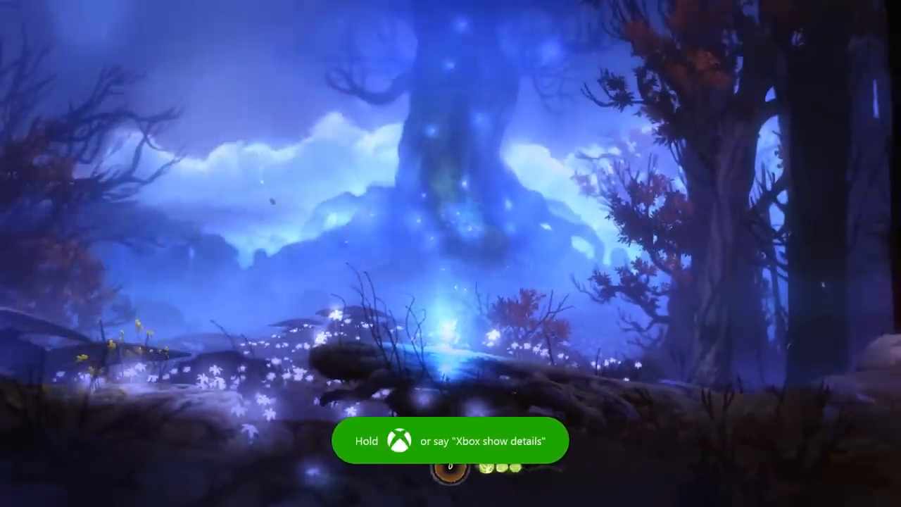
Go to Home, then browse the Friends page and the What's on staff picks
key(Xbox)
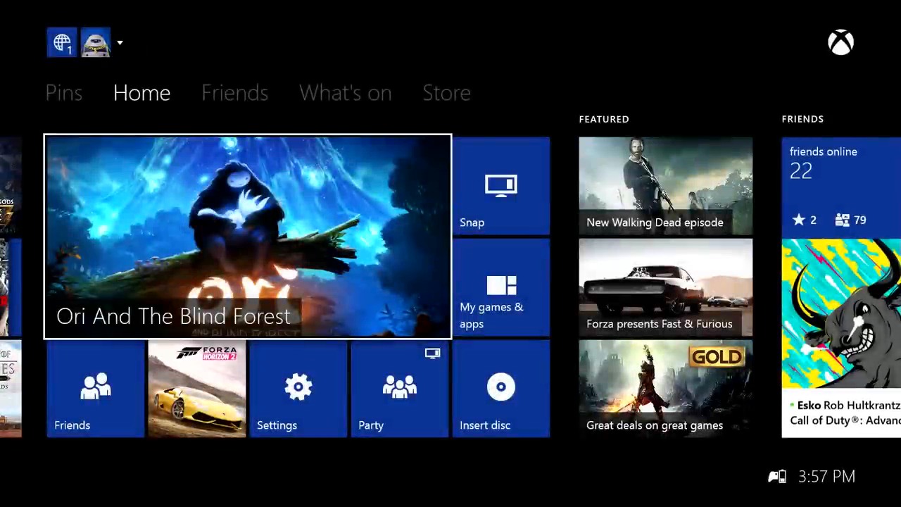
click(234, 92)
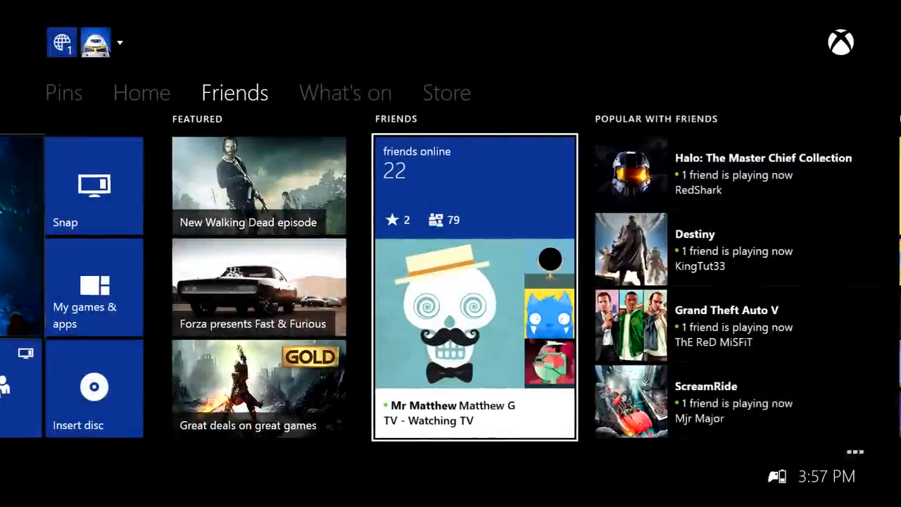
click(345, 92)
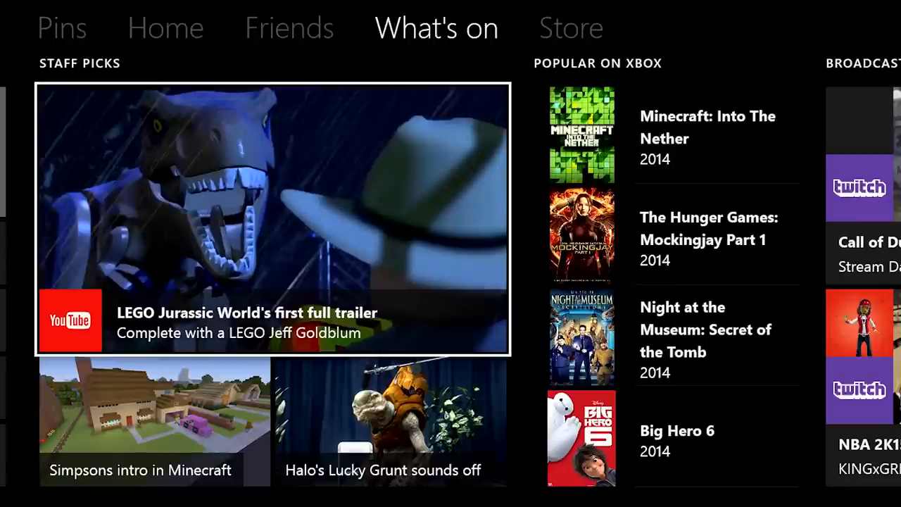
mouse_move(151, 428)
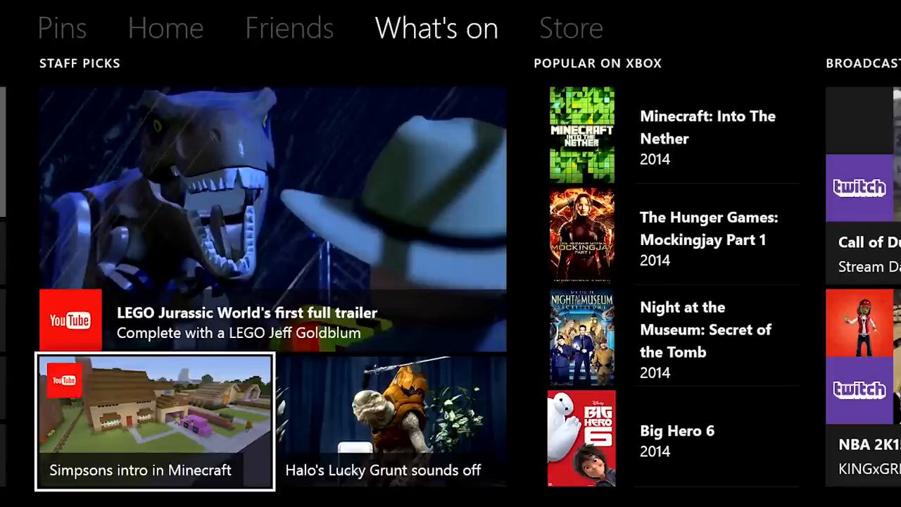